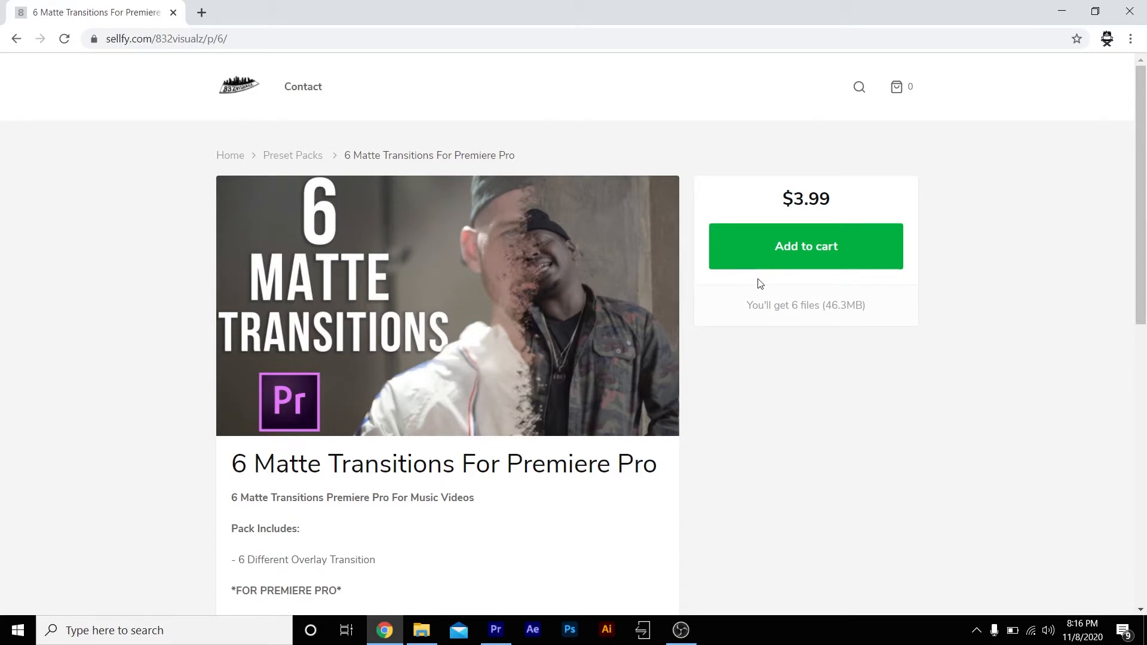
pyautogui.moveTo(773, 283)
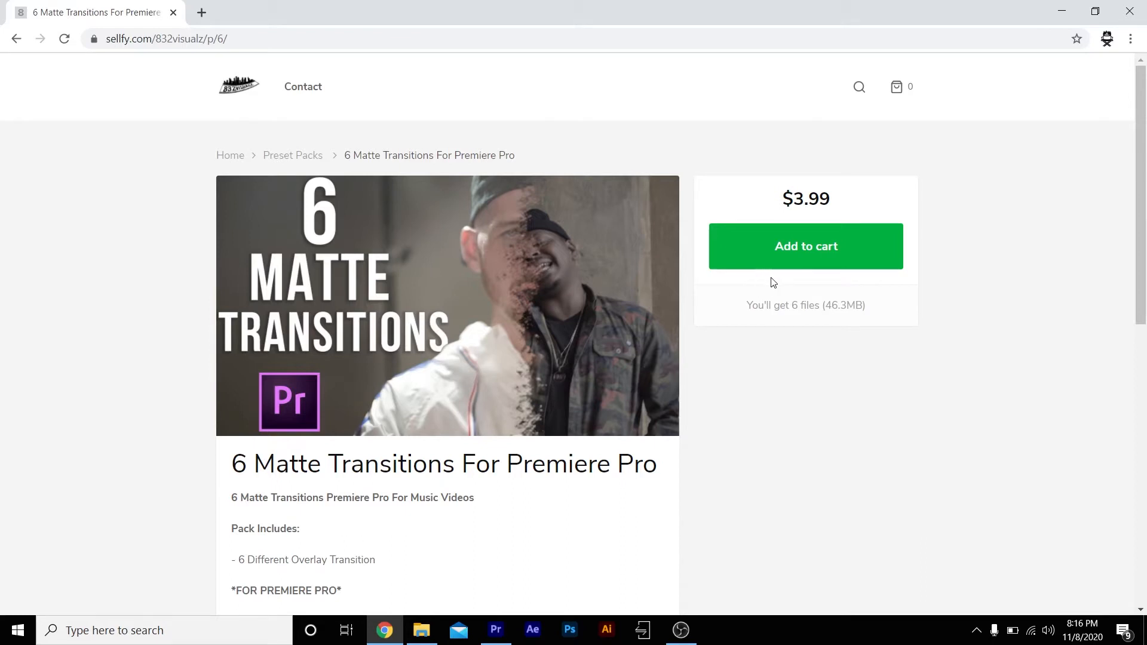
pyautogui.moveTo(738, 379)
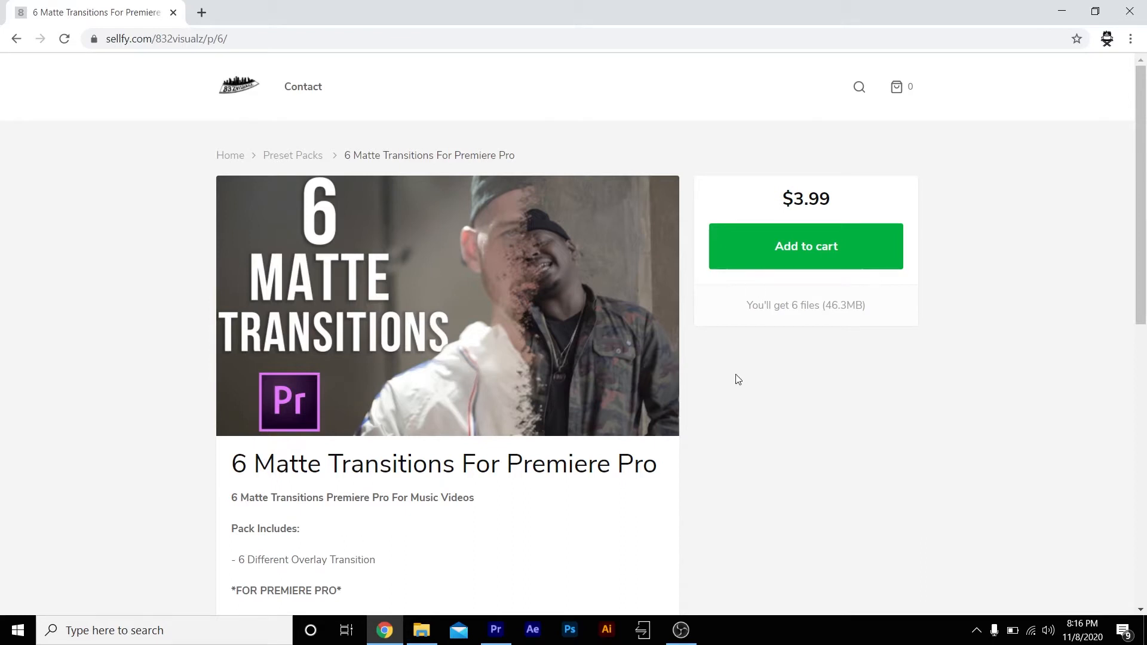
pyautogui.moveTo(681, 429)
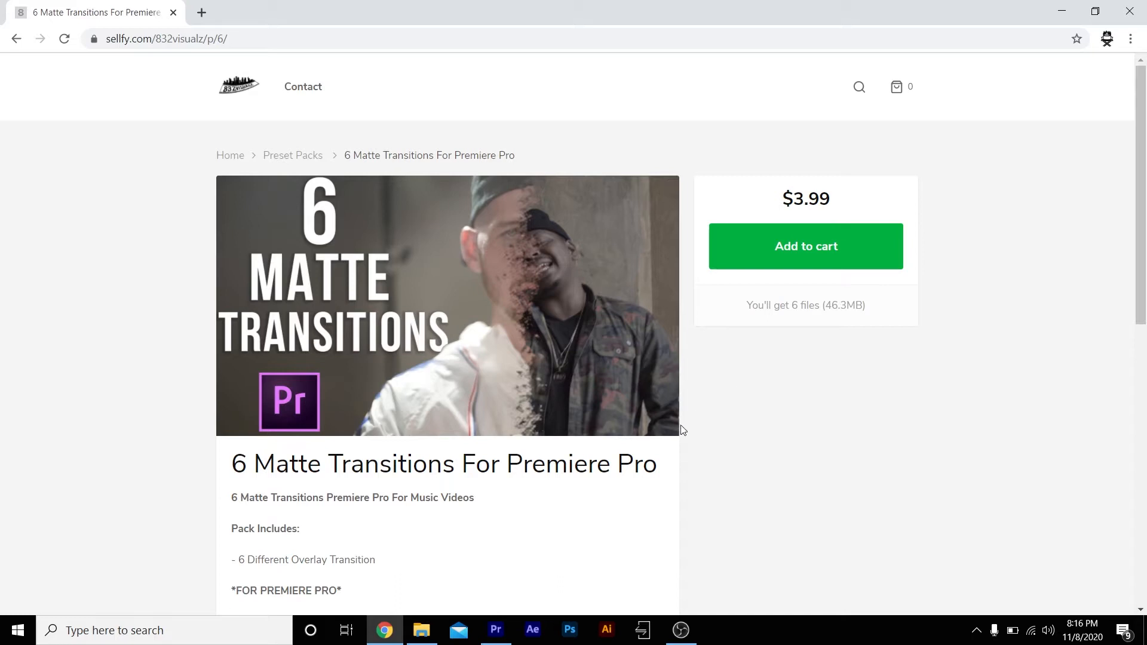
pyautogui.moveTo(852, 351)
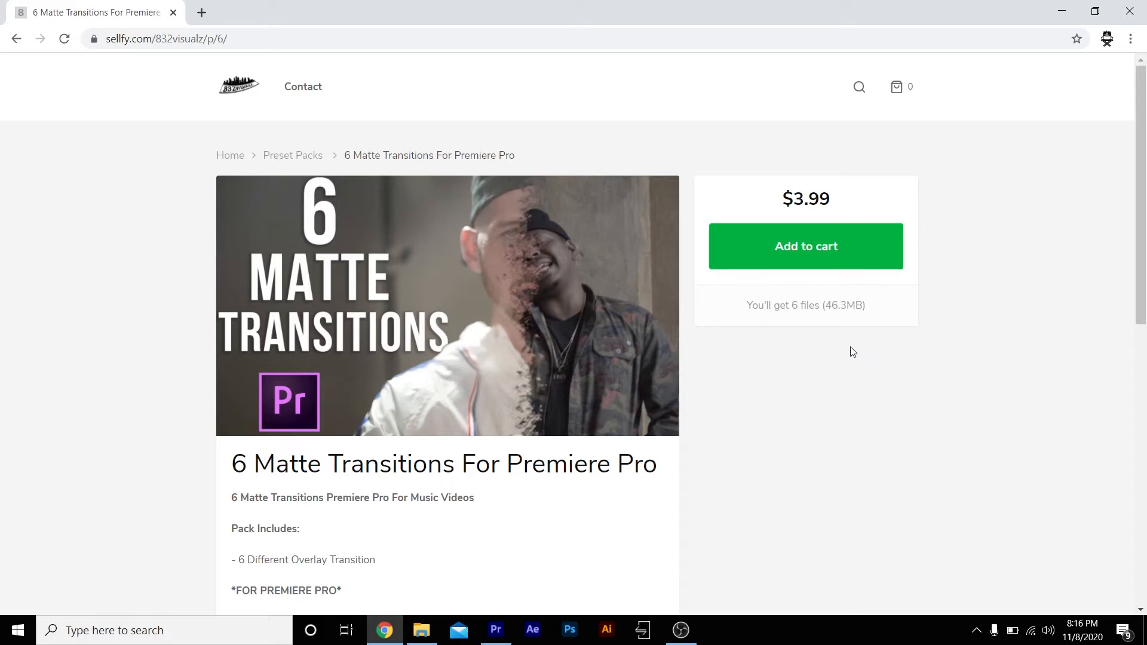
# - Put the $3.99 6 Matte Transitions pack in the Sellfy cart and reach the $3.99 checkout
pyautogui.click(806, 246)
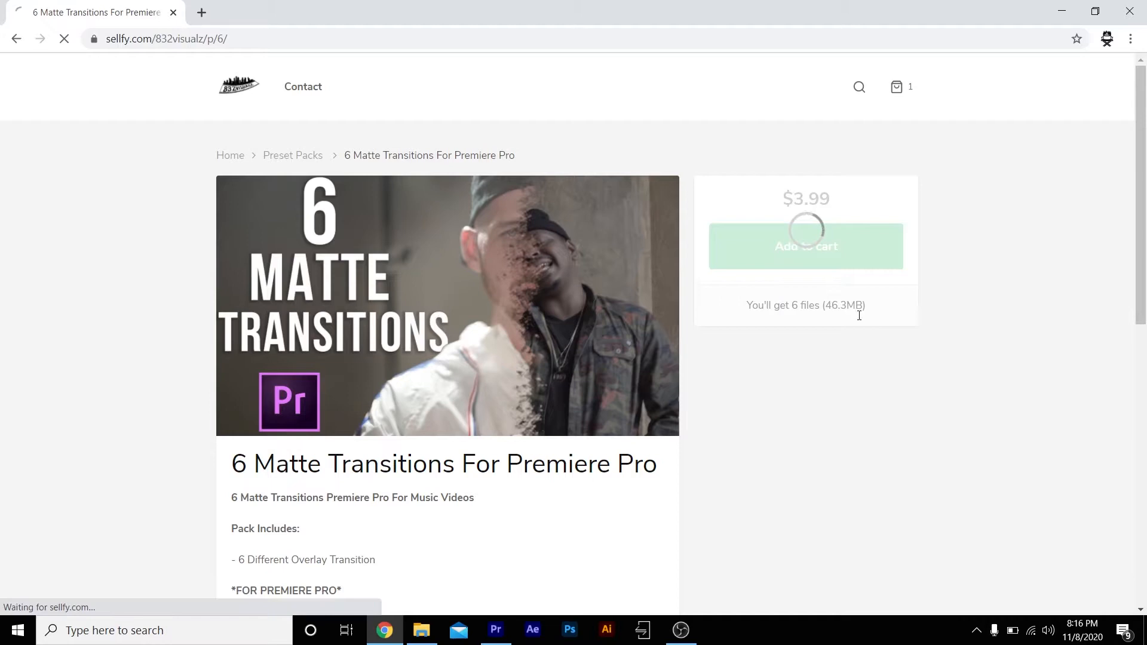
pyautogui.click(806, 247)
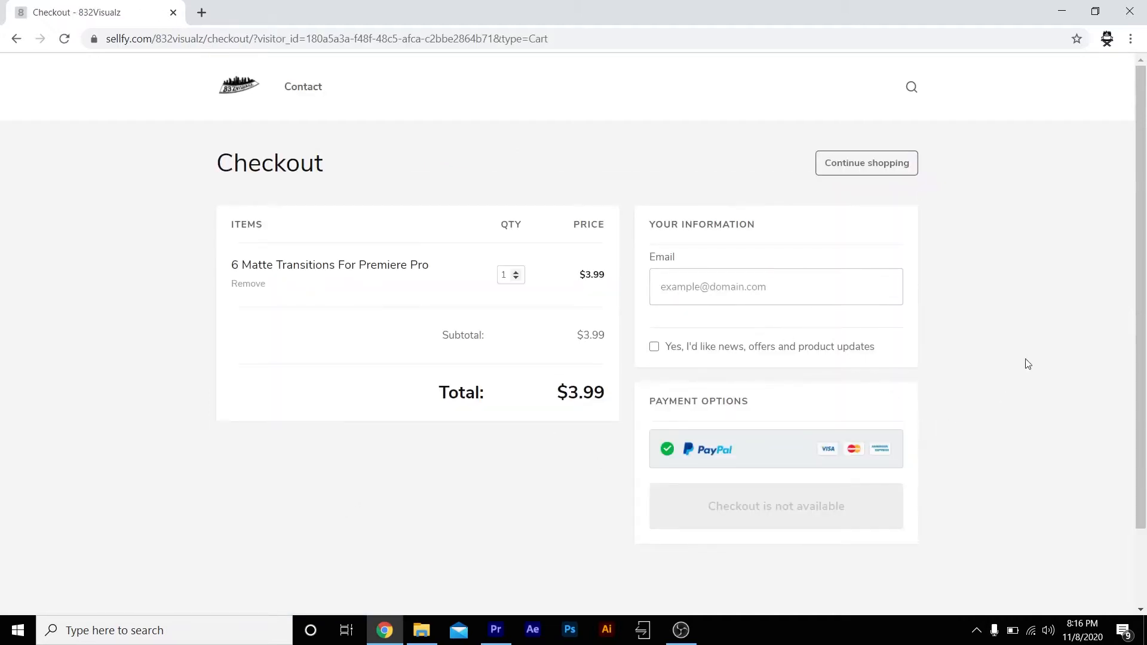
pyautogui.moveTo(922, 284)
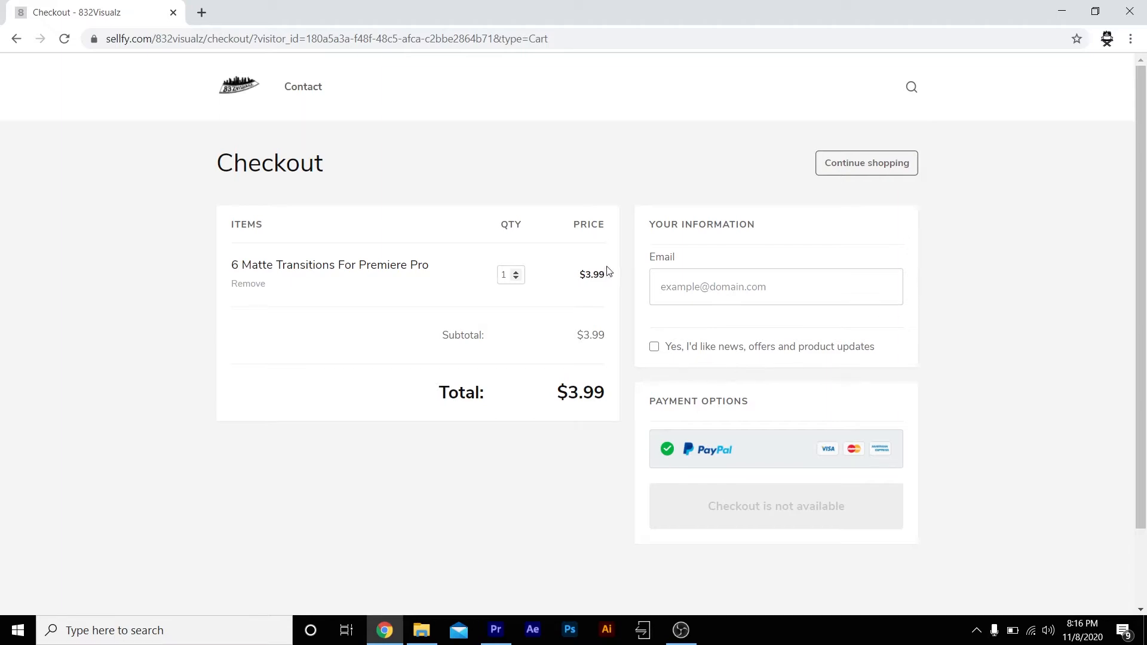
pyautogui.moveTo(623, 286)
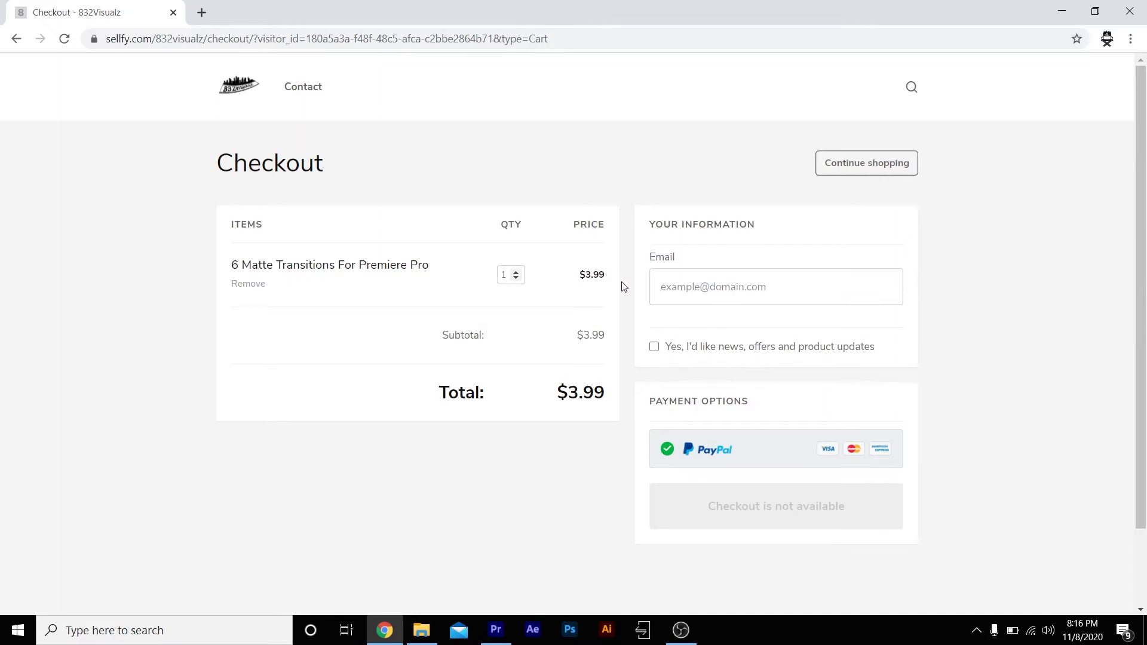
pyautogui.click(420, 630)
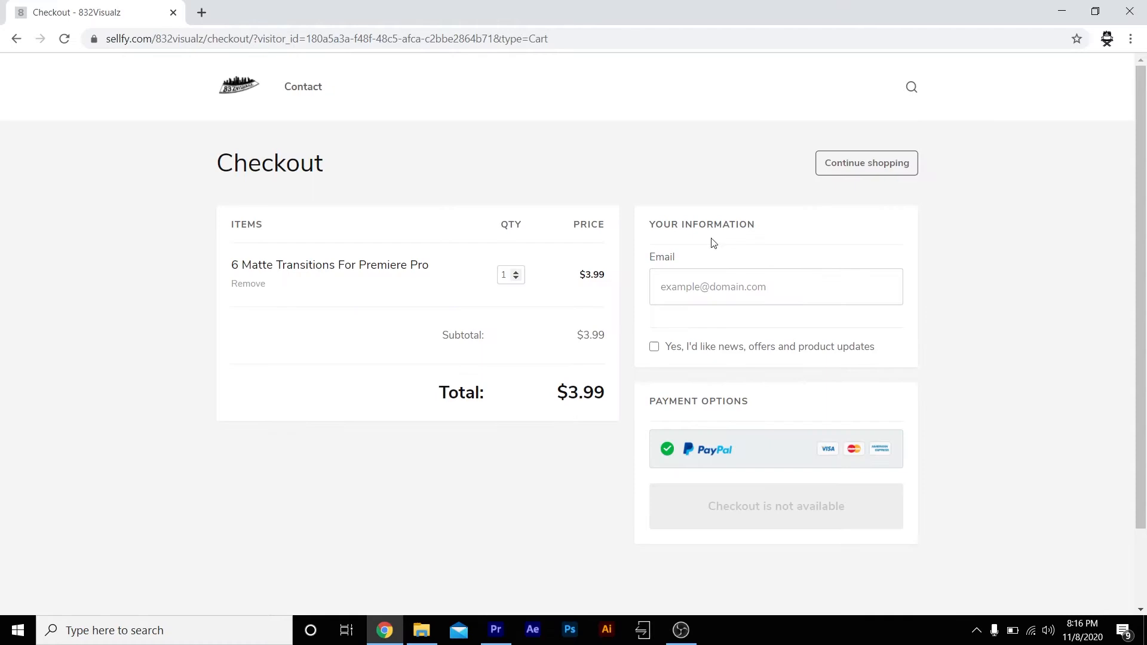
# - Back in Premiere, put 2.mp4 on V2 over 1.mp4's end with Transition 3.mp4 on V3
pyautogui.click(496, 629)
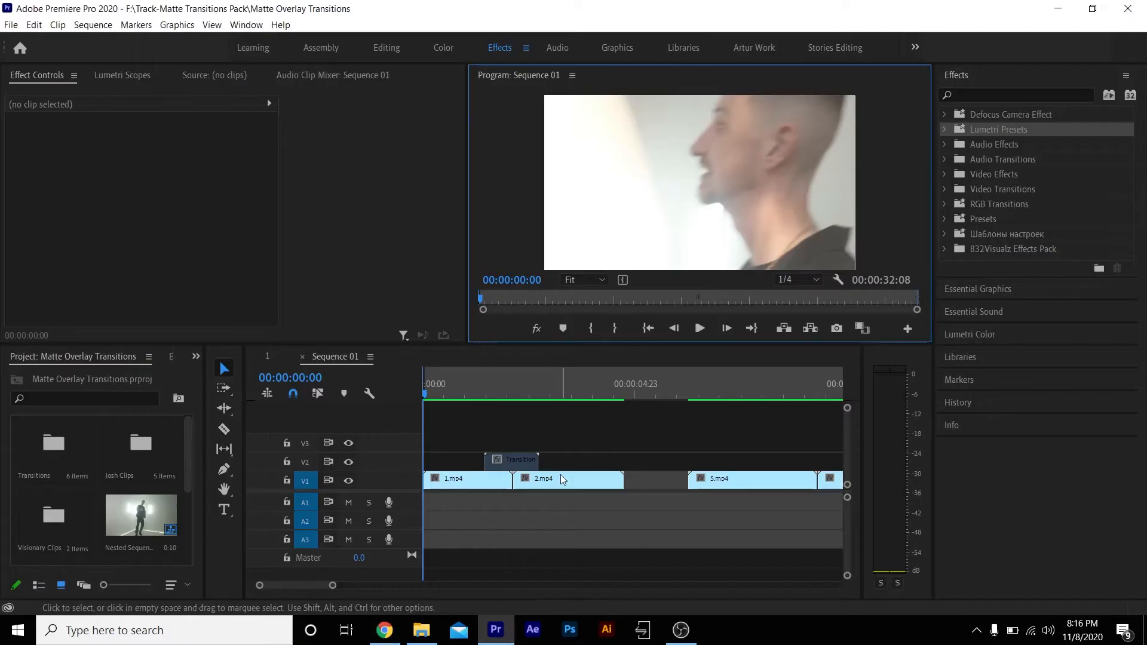
pyautogui.click(467, 480)
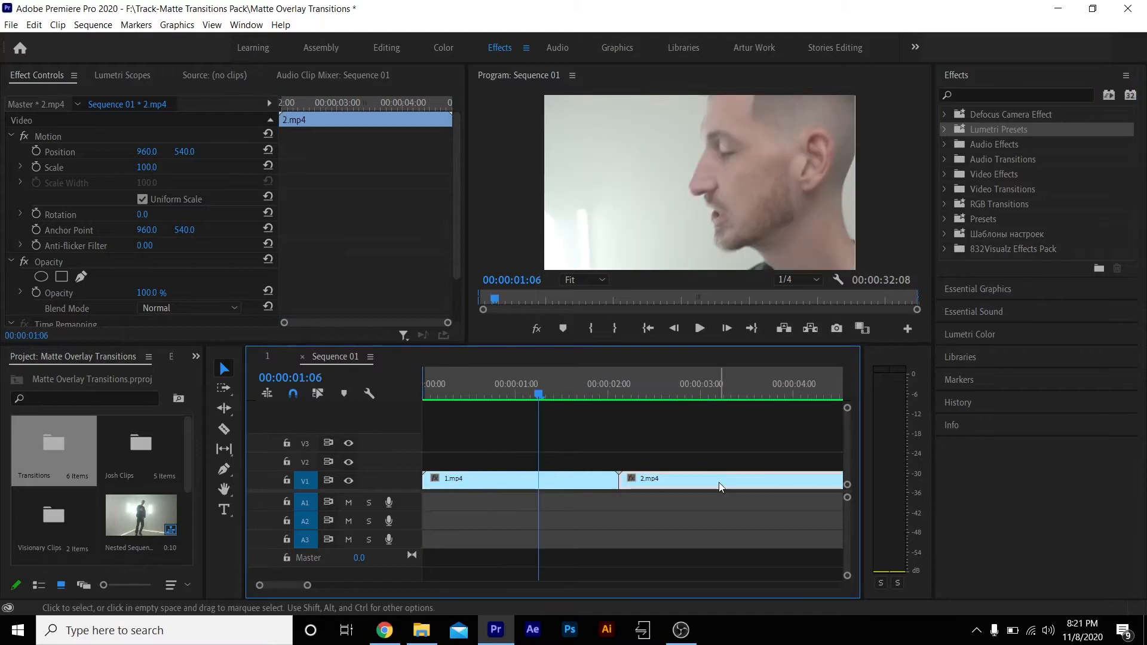
pyautogui.moveTo(721, 486)
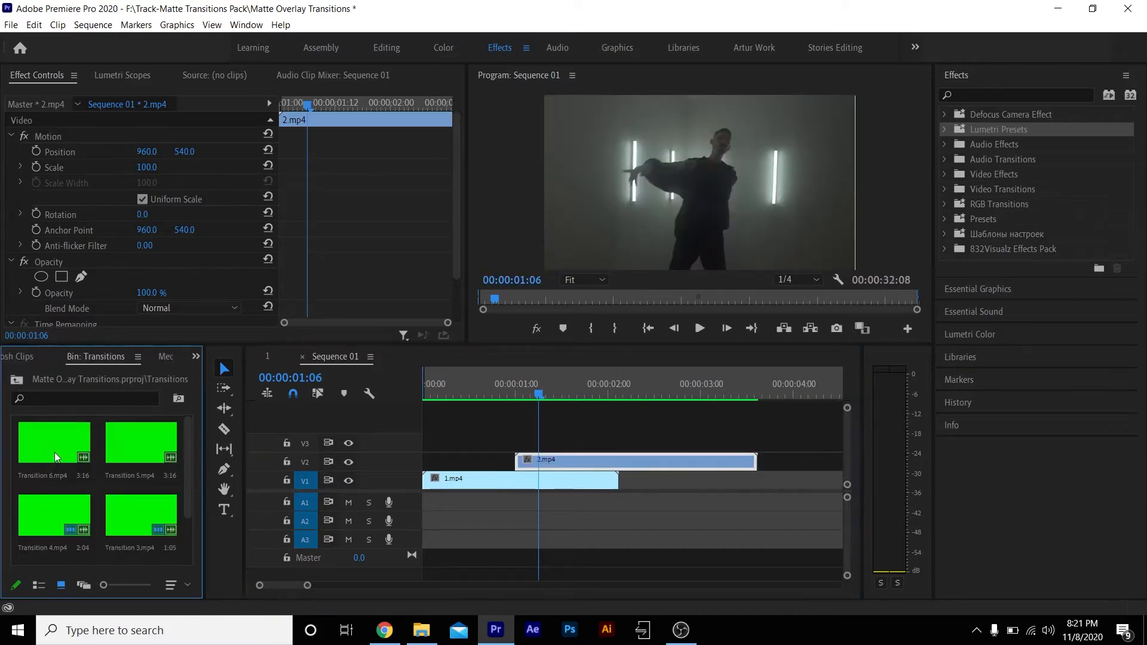
pyautogui.scroll(-3)
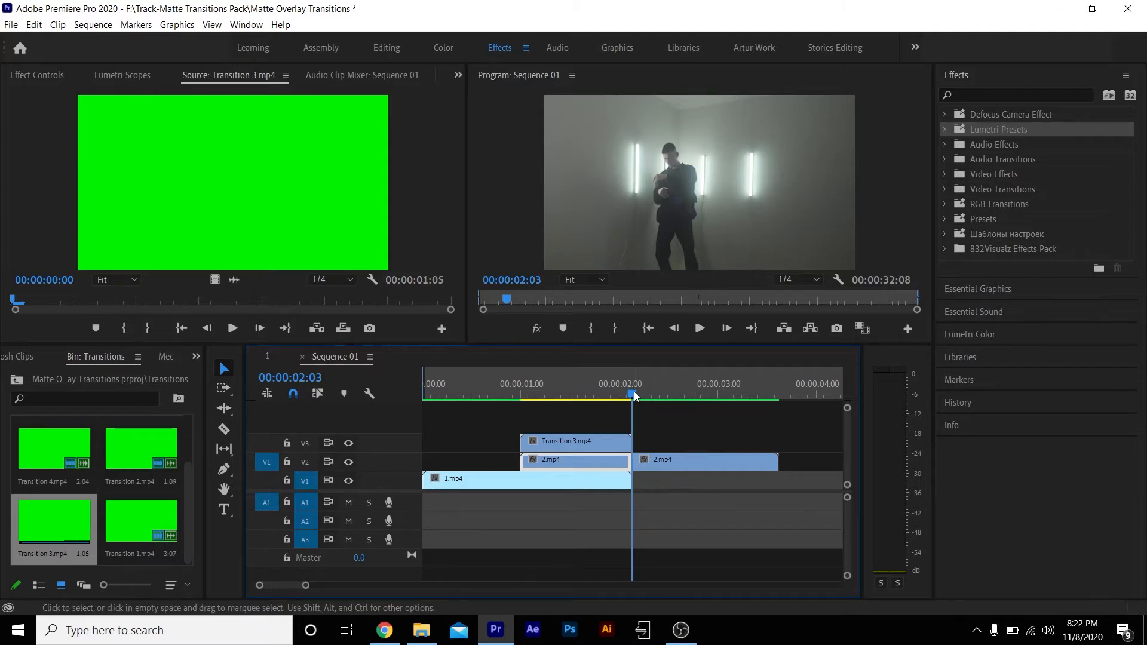
# - Search effects for 'key' and drop Ultra Key onto Transition 3.mp4 on V3
pyautogui.click(1017, 95)
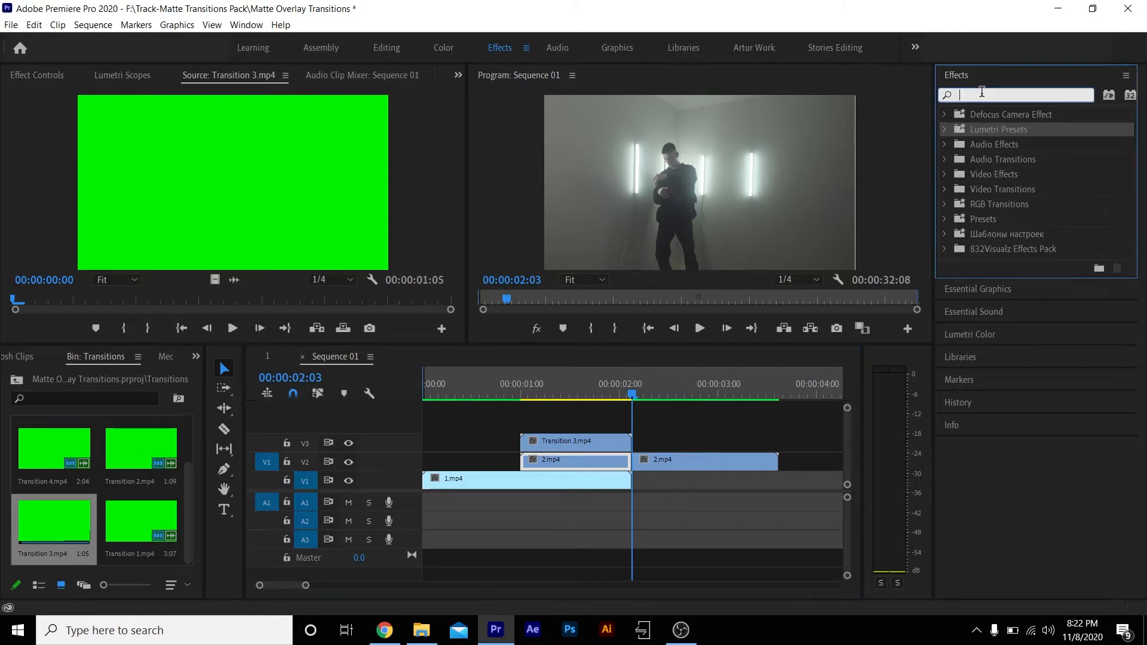
pyautogui.write('key')
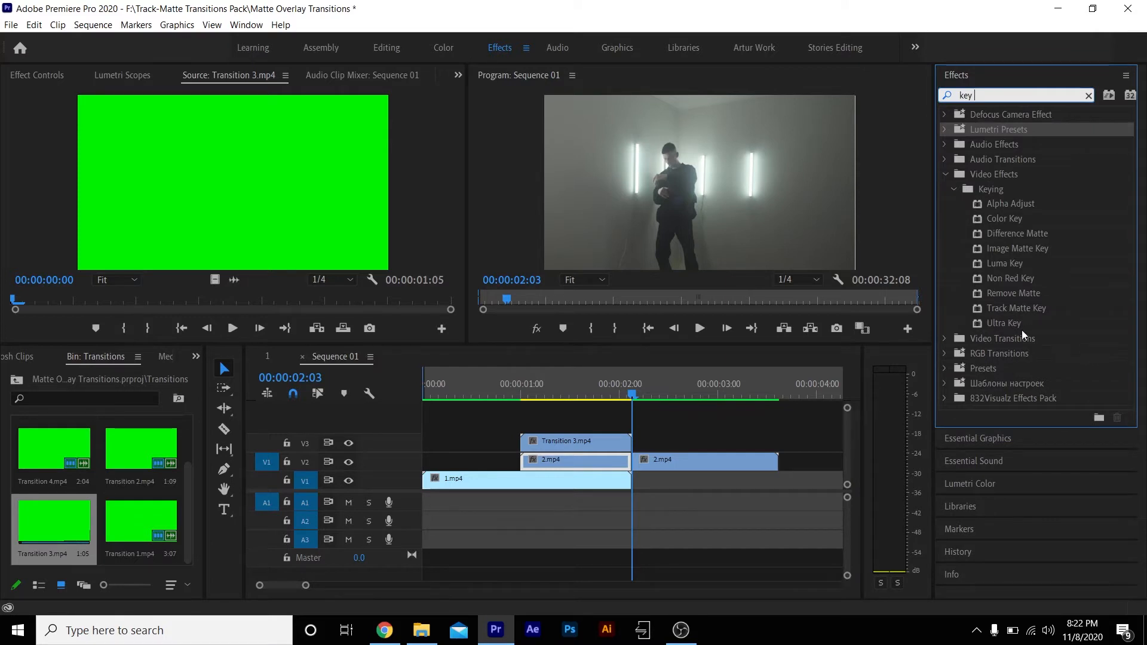
pyautogui.moveTo(1003, 331)
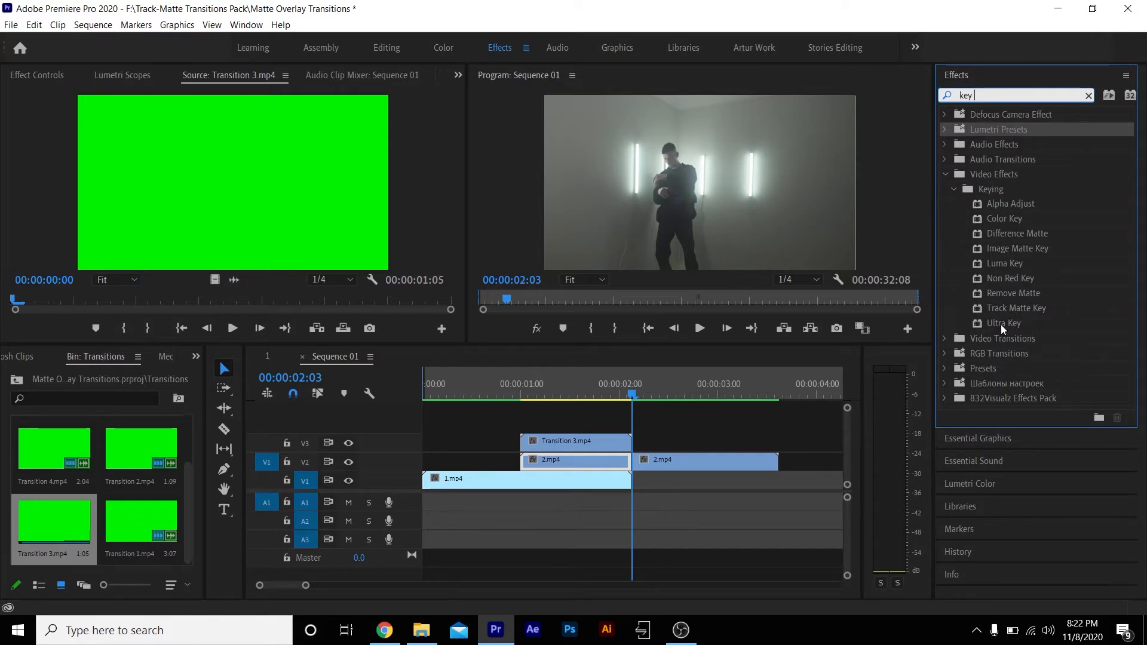
pyautogui.moveTo(1004, 322); pyautogui.dragTo(574, 442)
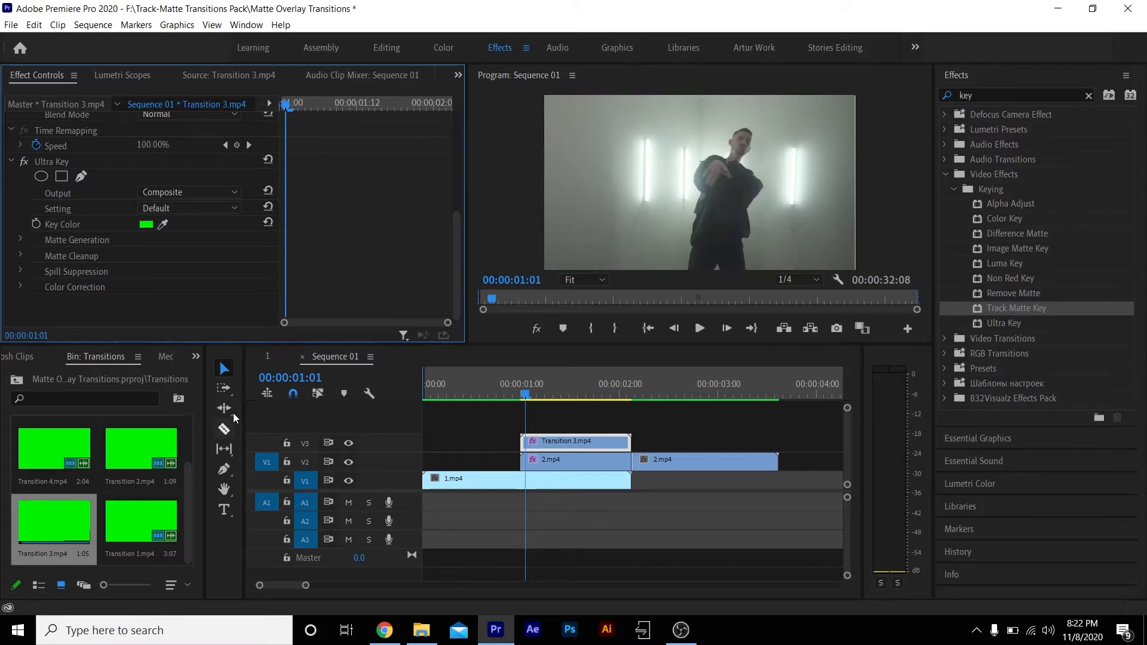
# - Give the first 2.mp4 piece a Track Matte Key using Video 3 as the matte
pyautogui.click(574, 459)
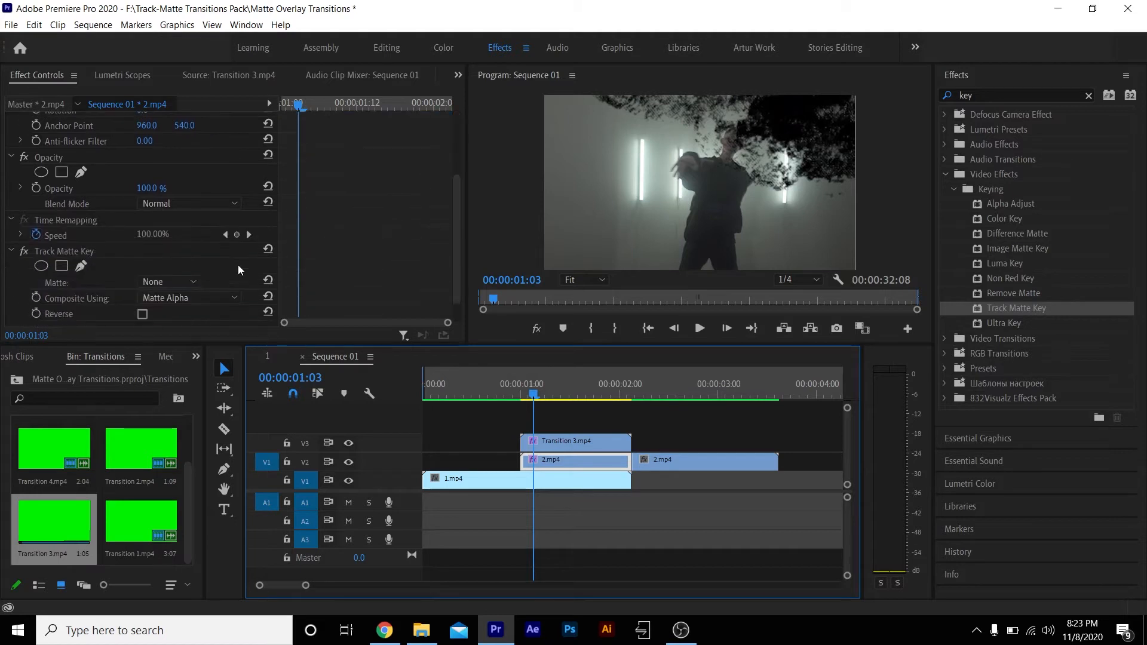
pyautogui.click(169, 281)
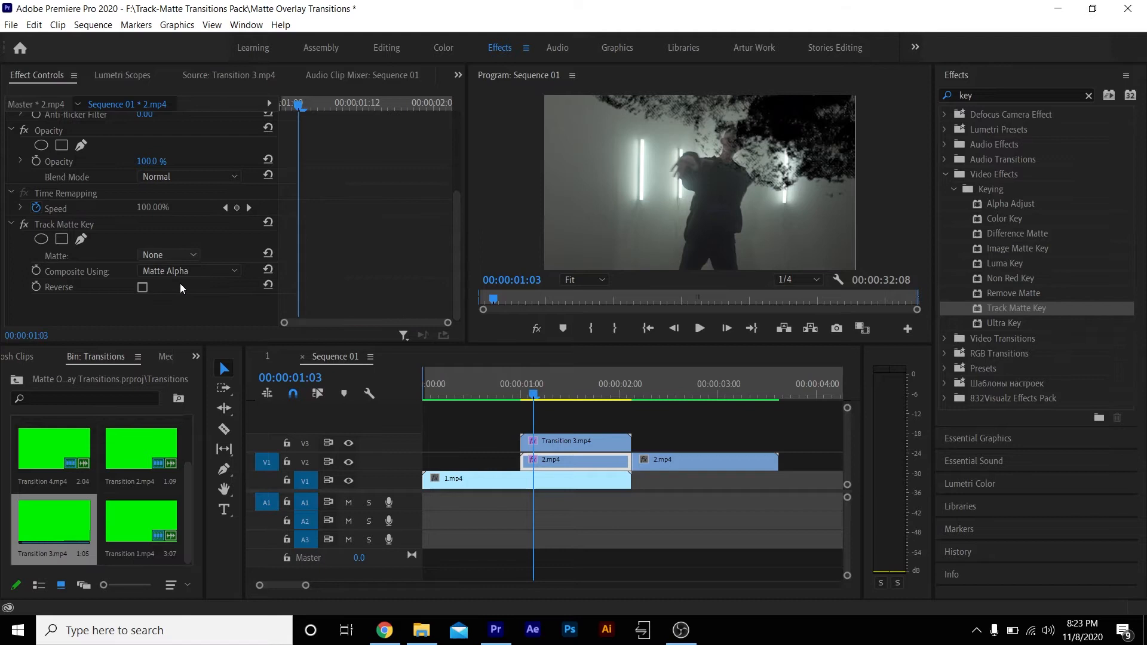
pyautogui.click(166, 254)
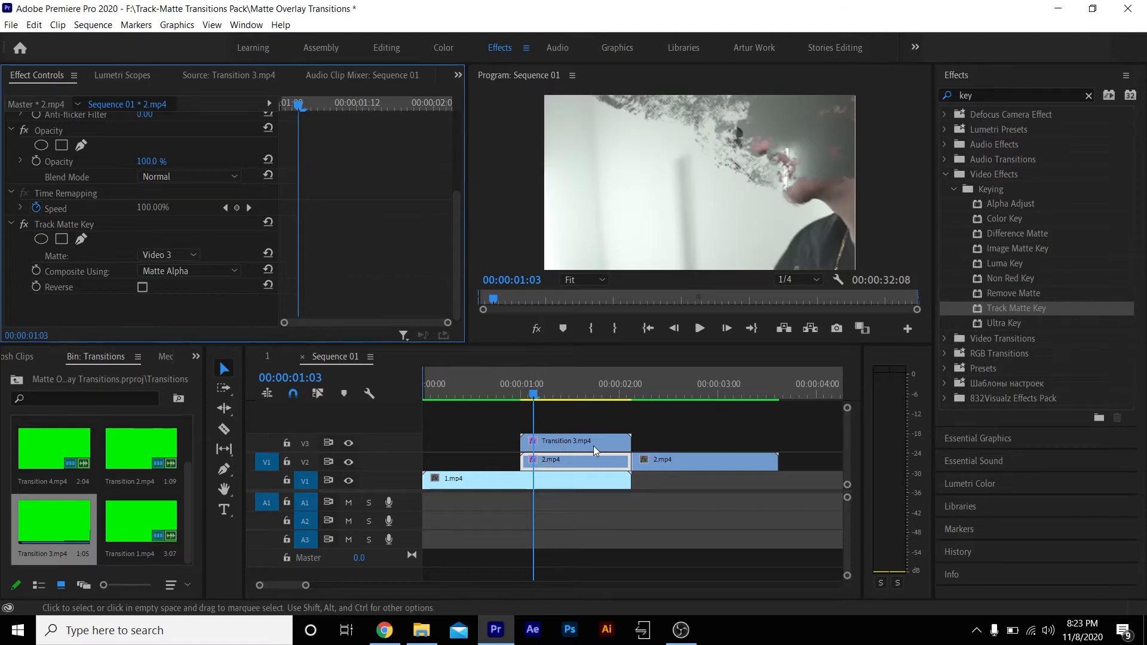
pyautogui.click(522, 397)
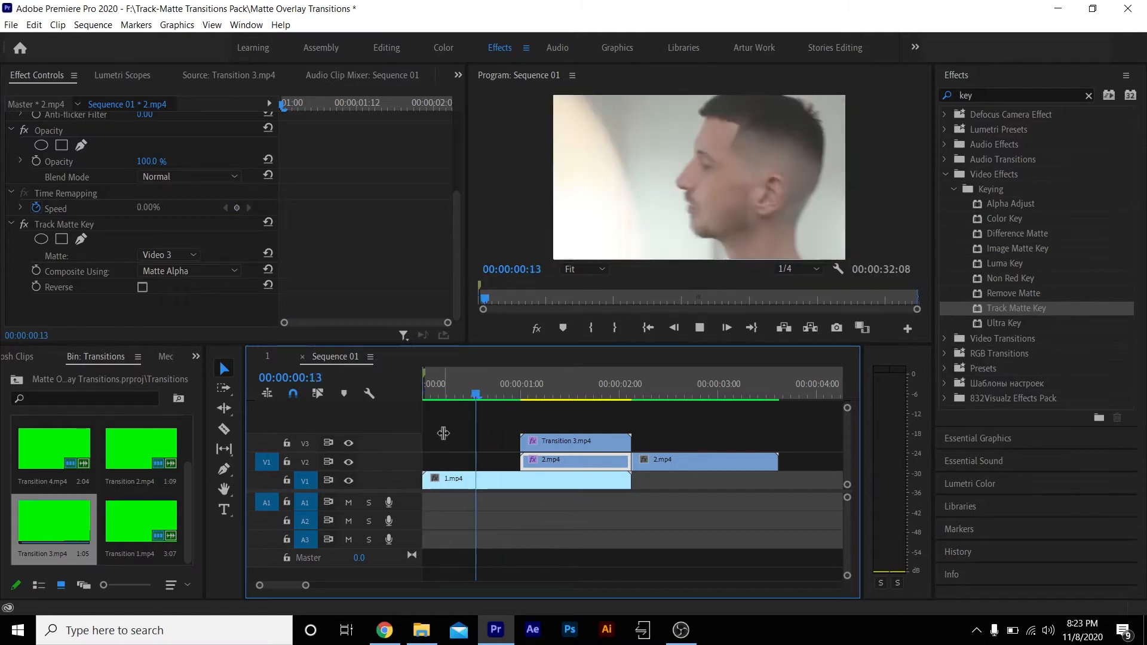
pyautogui.click(606, 384)
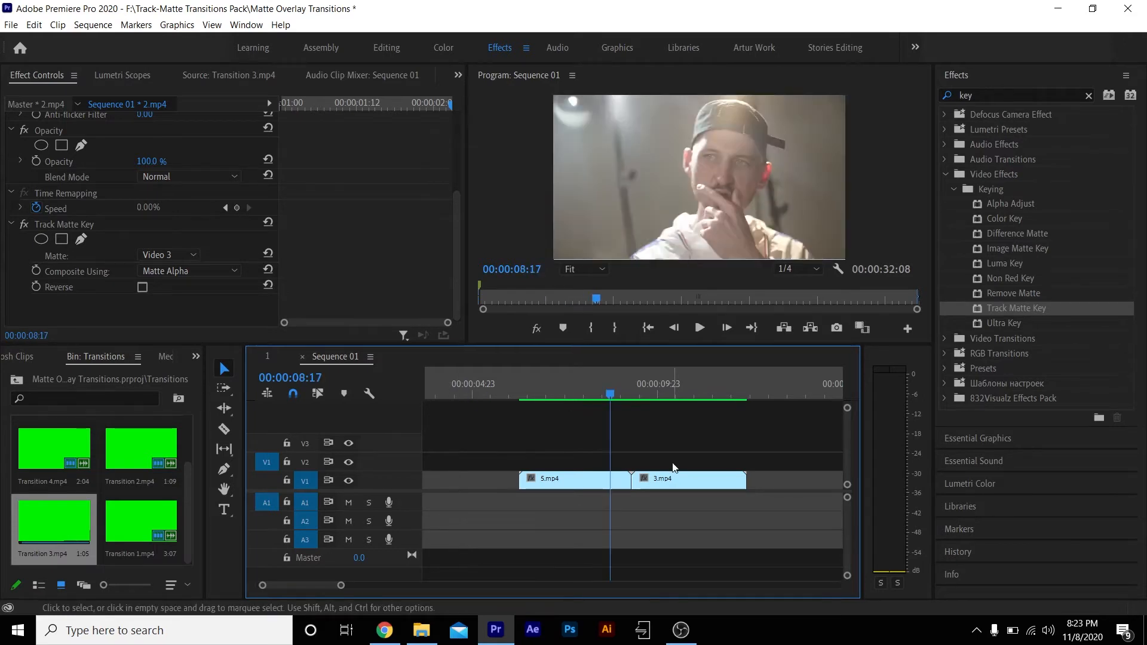
# - Overlap 3.mp4 on V2 over 5.mp4, add Transition 4.mp4 on V3, and apply Ultra Key
pyautogui.moveTo(688, 479); pyautogui.dragTo(611, 462)
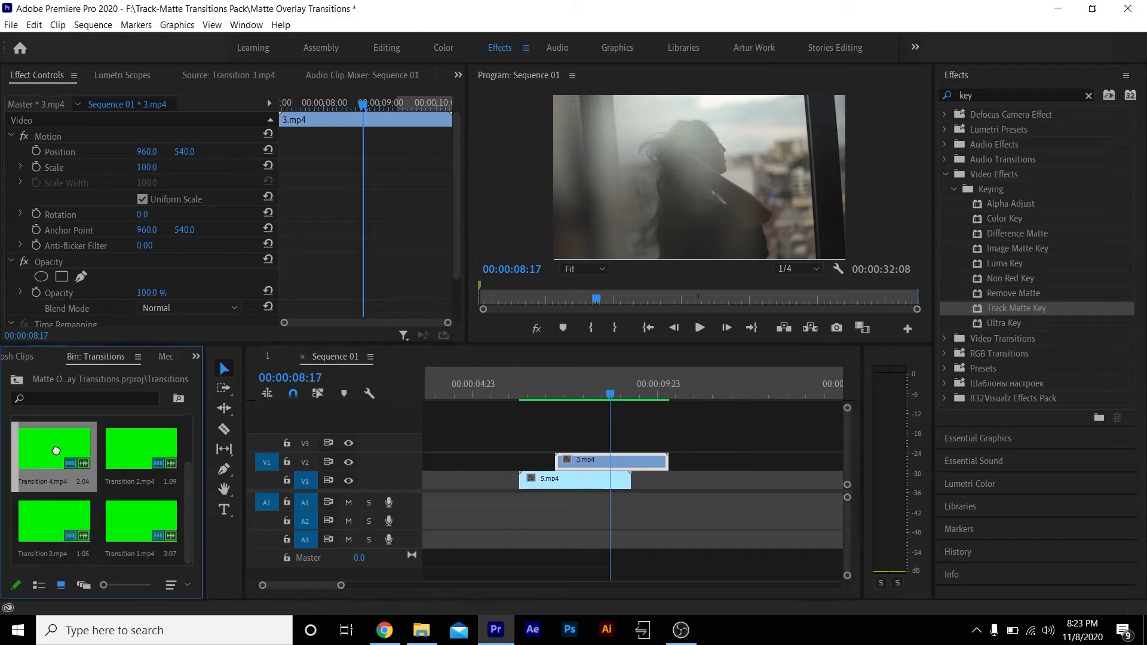
pyautogui.moveTo(53, 451); pyautogui.dragTo(593, 442)
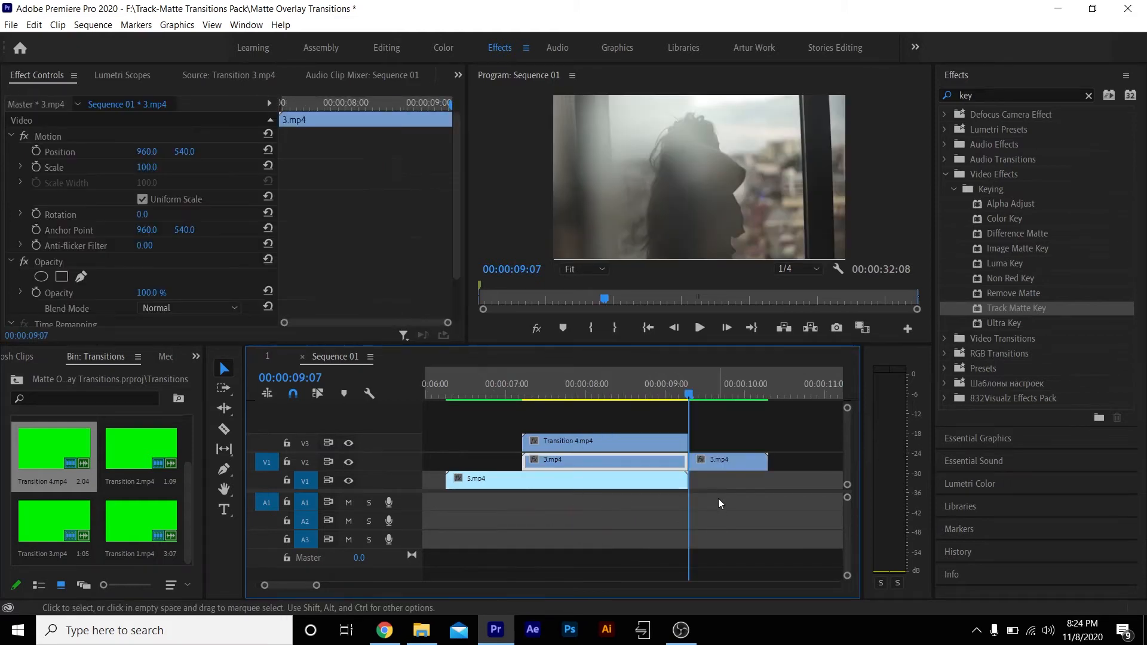
pyautogui.click(728, 459)
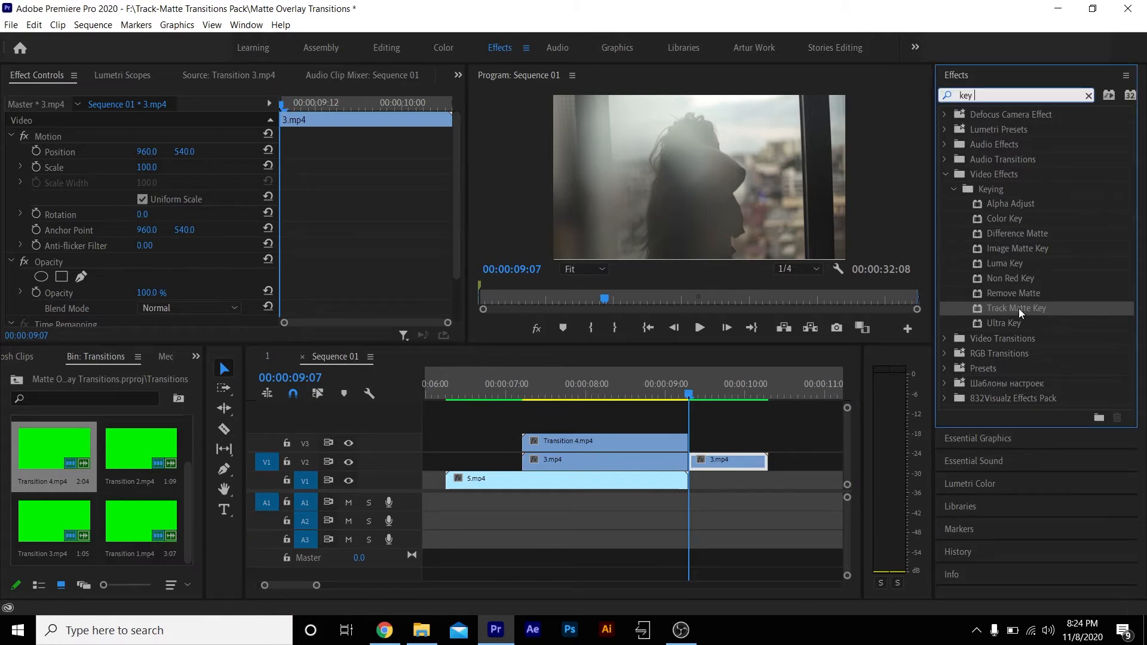
pyautogui.moveTo(1015, 309); pyautogui.dragTo(604, 441)
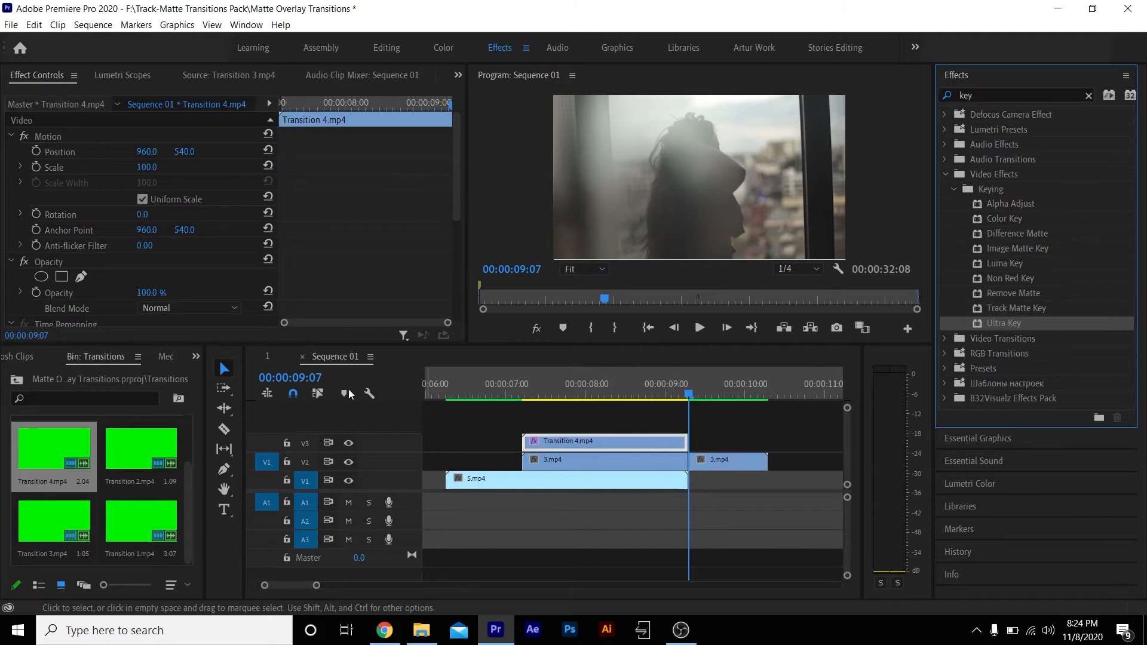
# - Eyedrop the green in Transition 4.mp4 and set 3.mp4's track matte to Video 3
pyautogui.click(580, 383)
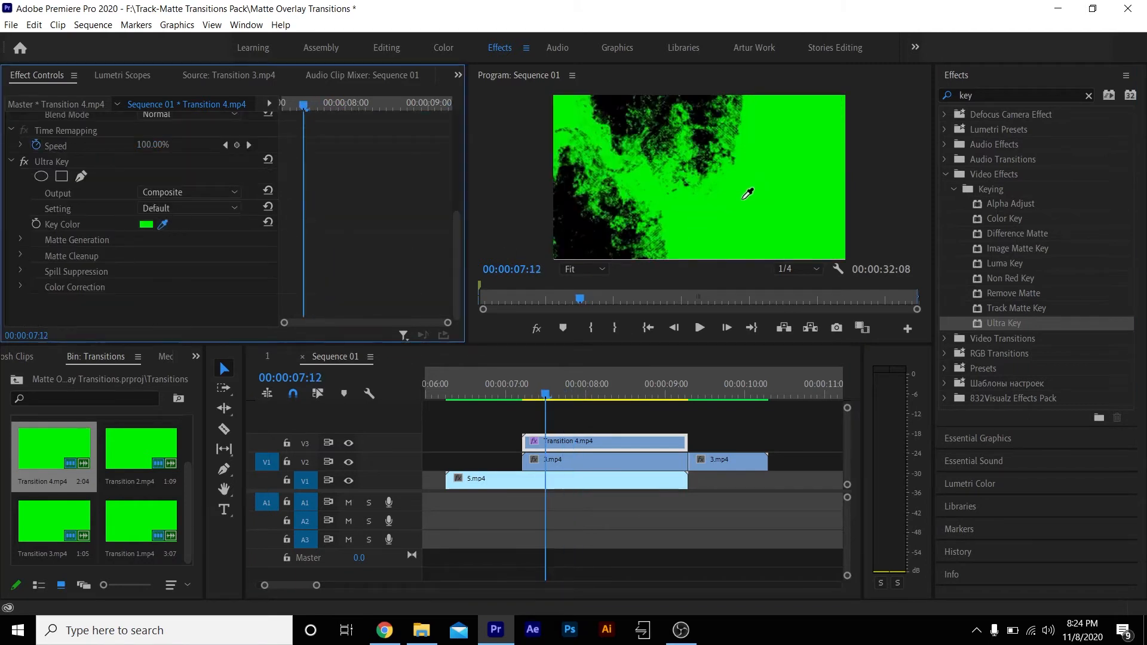
pyautogui.click(602, 459)
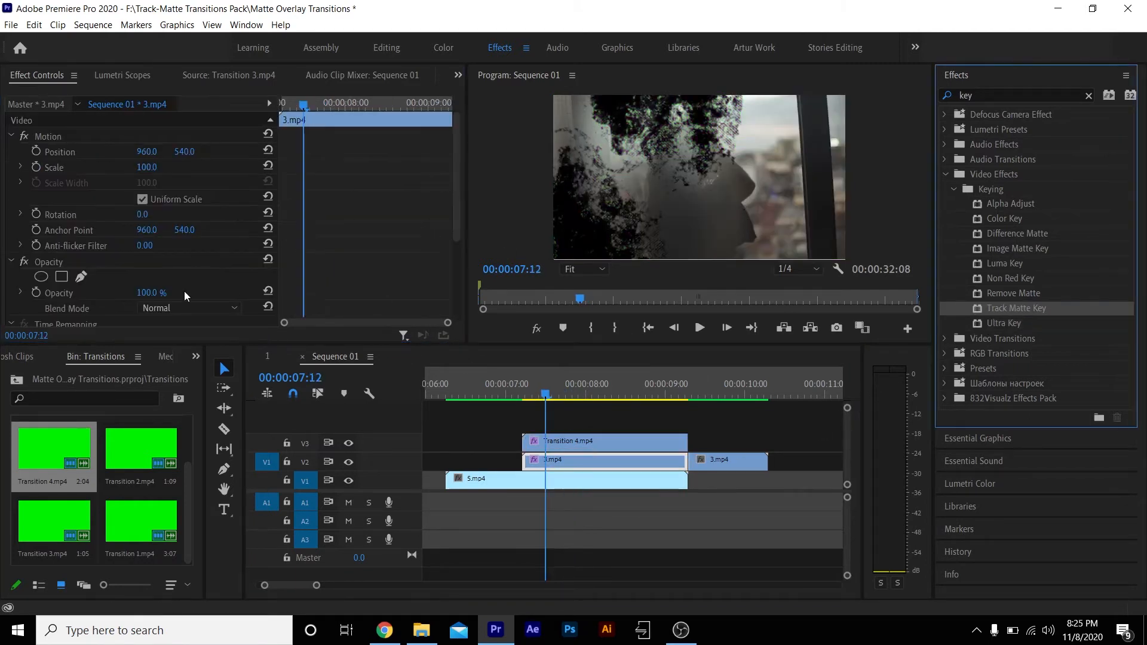
pyautogui.click(168, 254)
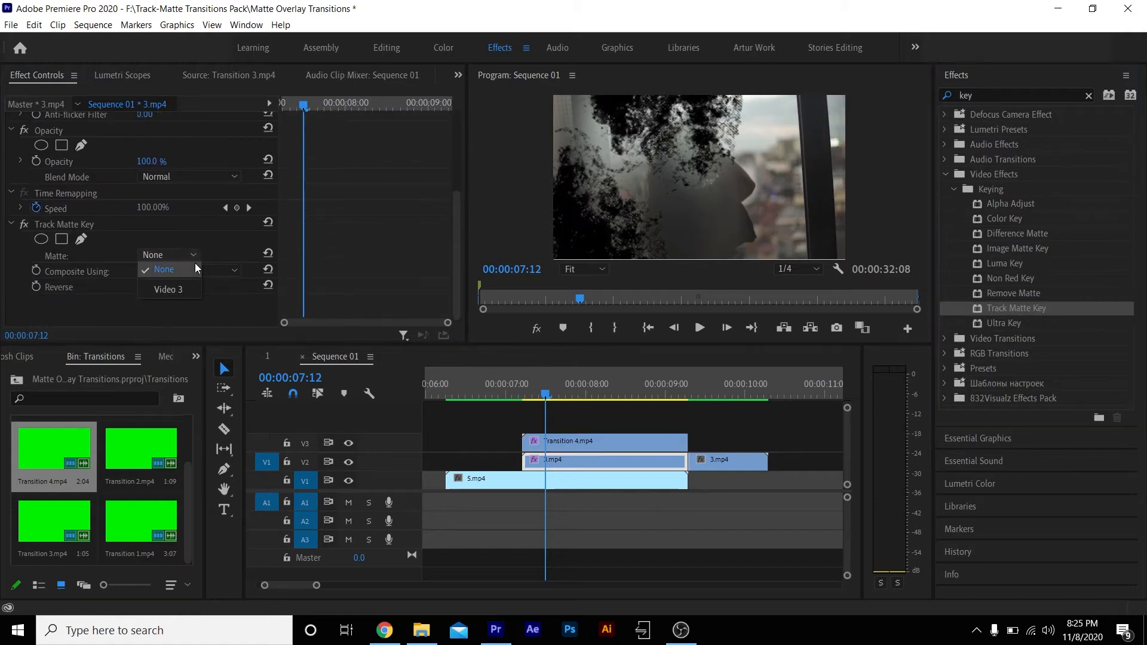
pyautogui.click(168, 289)
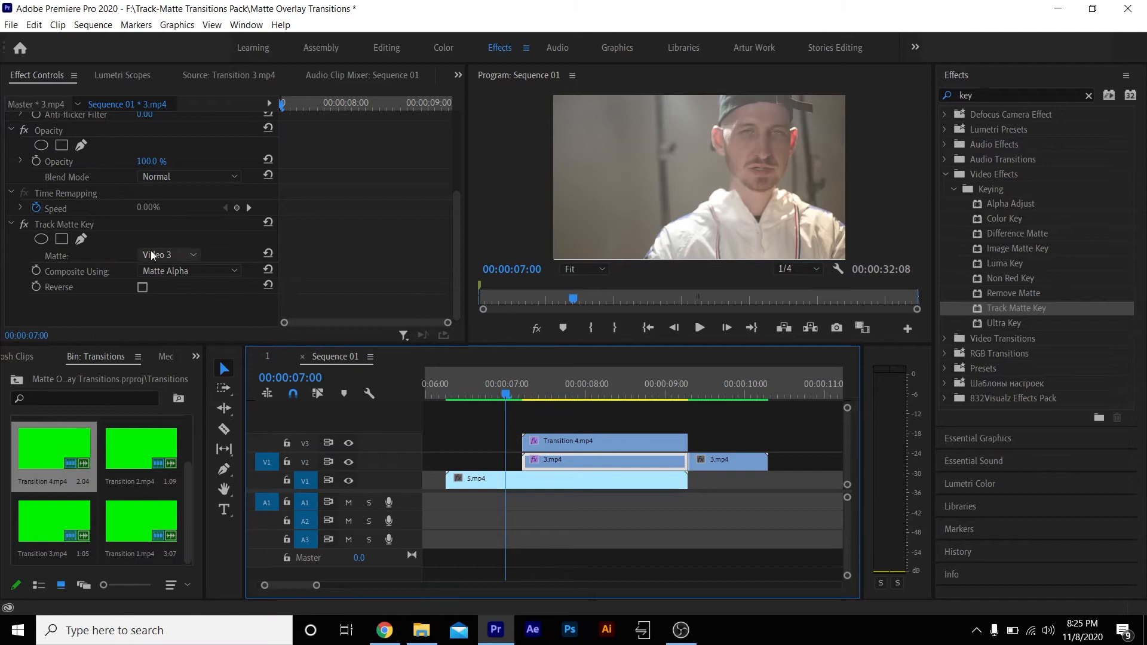
pyautogui.click(169, 254)
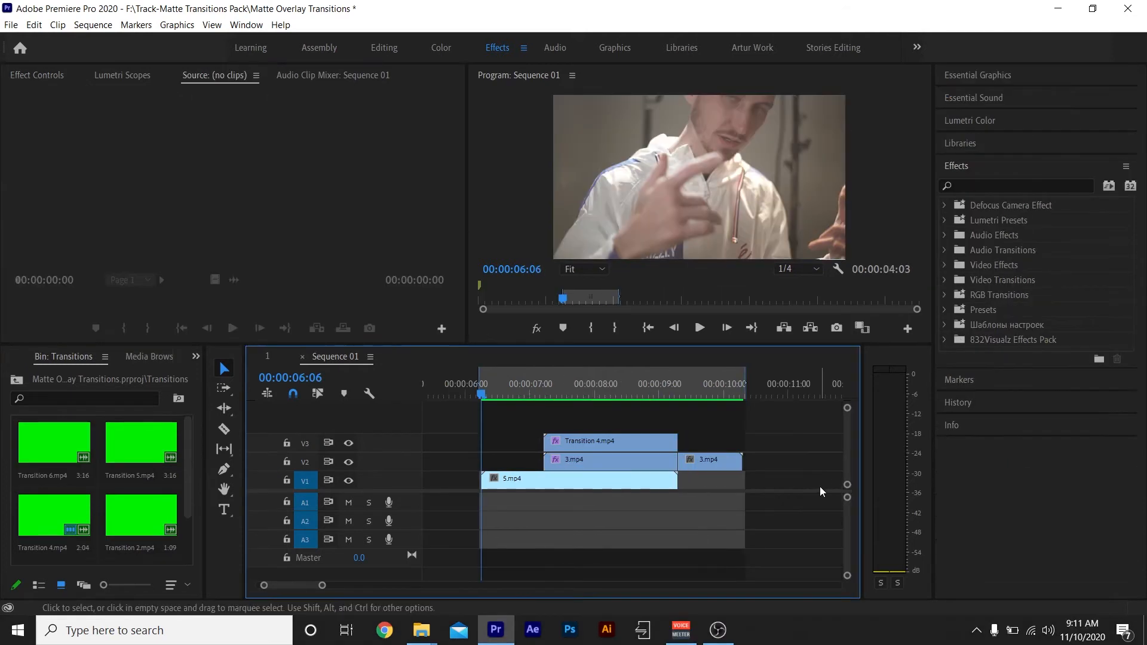
# - Place the 4k 24 fps Panasonic GH4 clip on V2 overlapping 5.mp4's end
pyautogui.click(699, 326)
pyautogui.write('key')
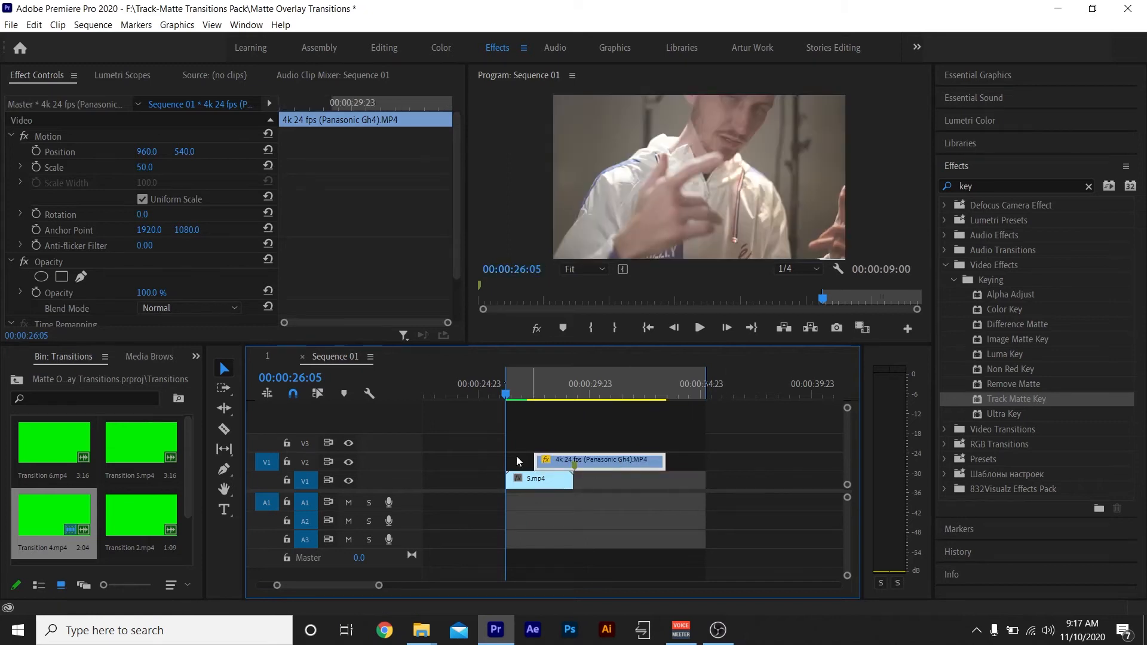
pyautogui.moveTo(46, 516)
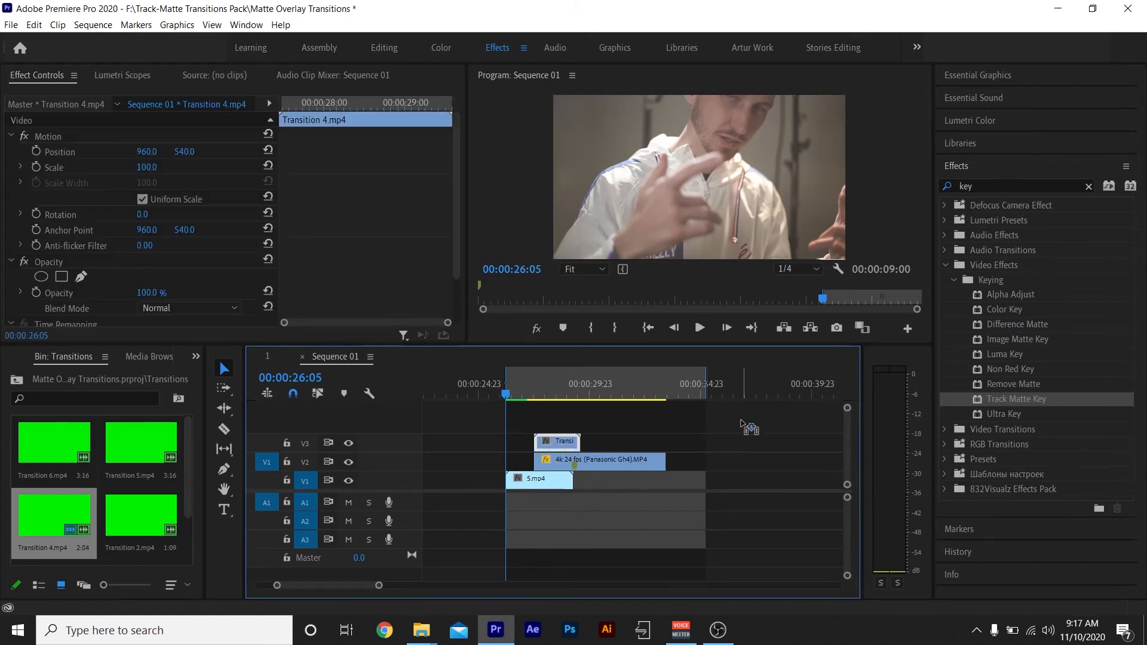
pyautogui.moveTo(570, 444)
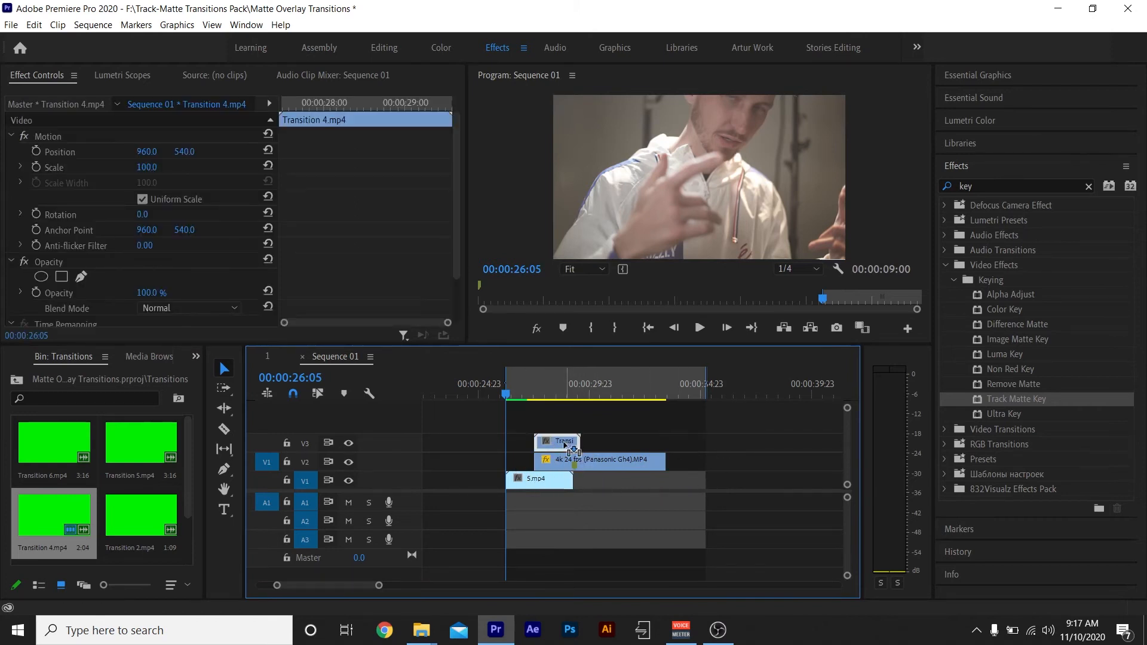
# - Set a new playback speed for Transition 4.mp4 in Speed/Duration
pyautogui.rightClick(564, 443)
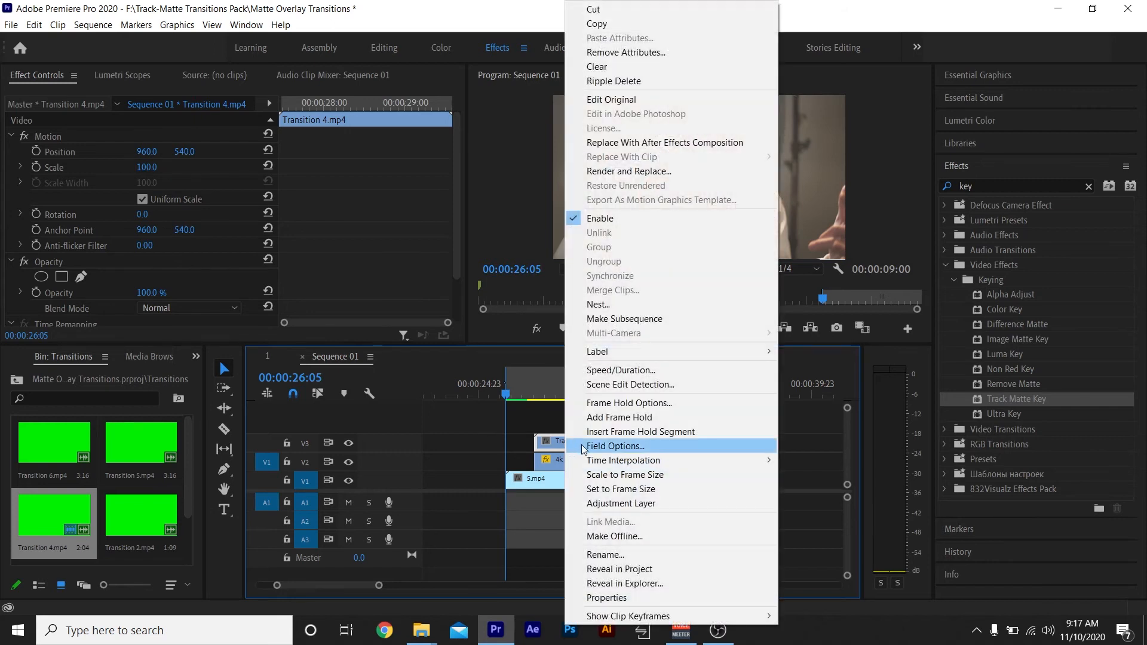
pyautogui.click(620, 369)
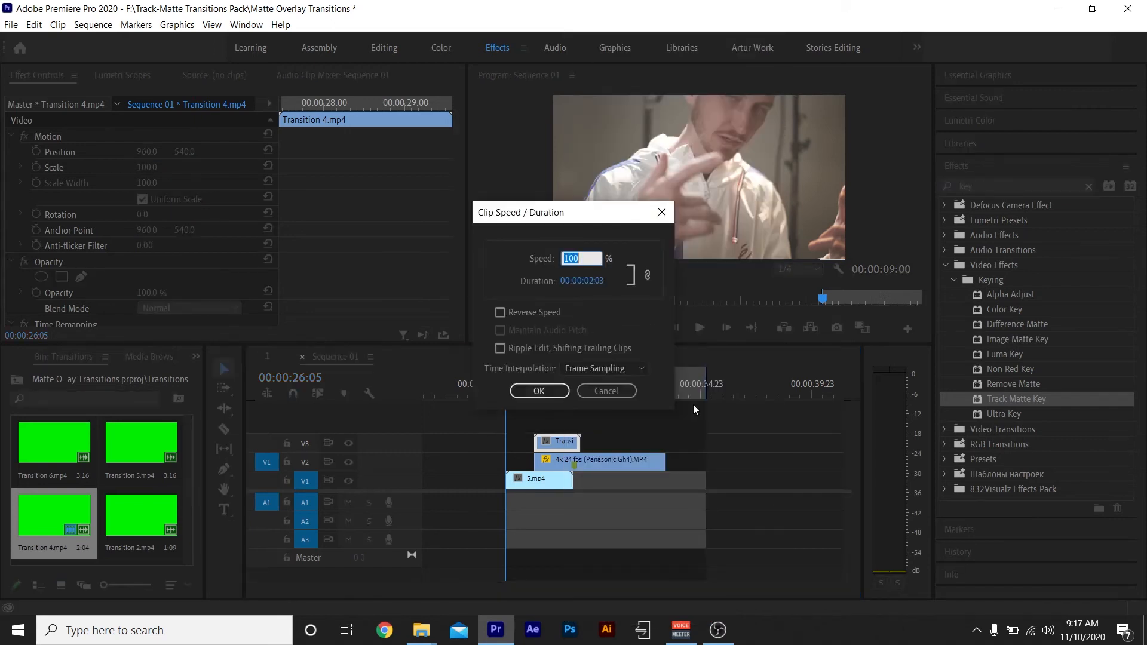
pyautogui.click(538, 390)
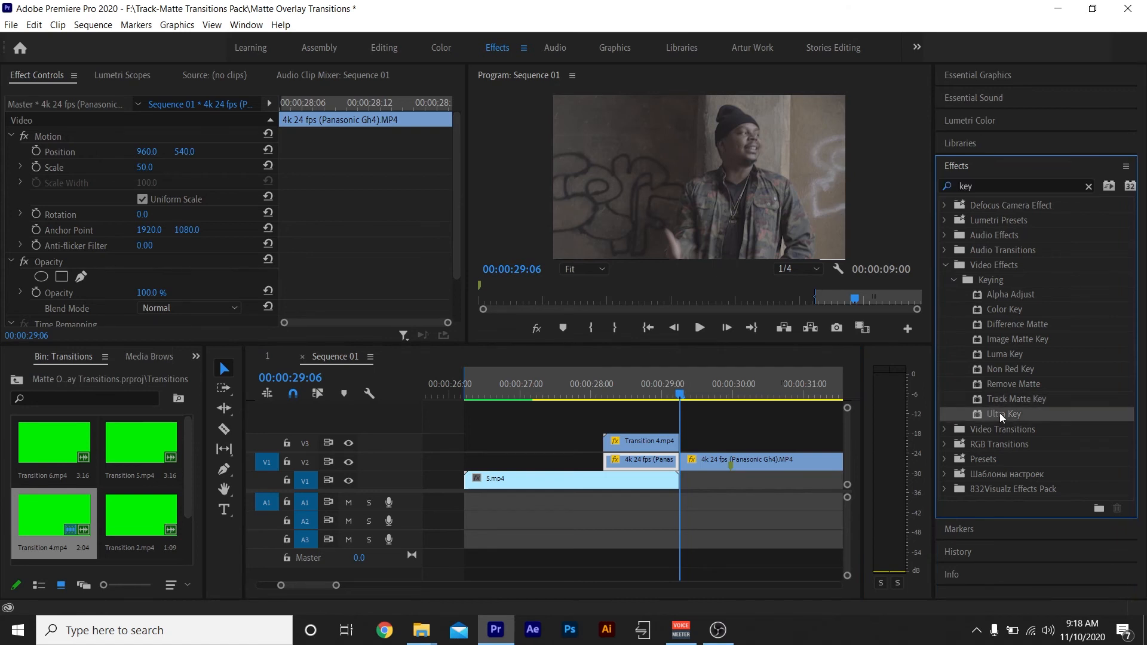
# - Apply Ultra Key to Transition 4.mp4, eyedrop the green, and set the GH4 matte to Video 3
pyautogui.moveTo(1006, 413); pyautogui.dragTo(640, 450)
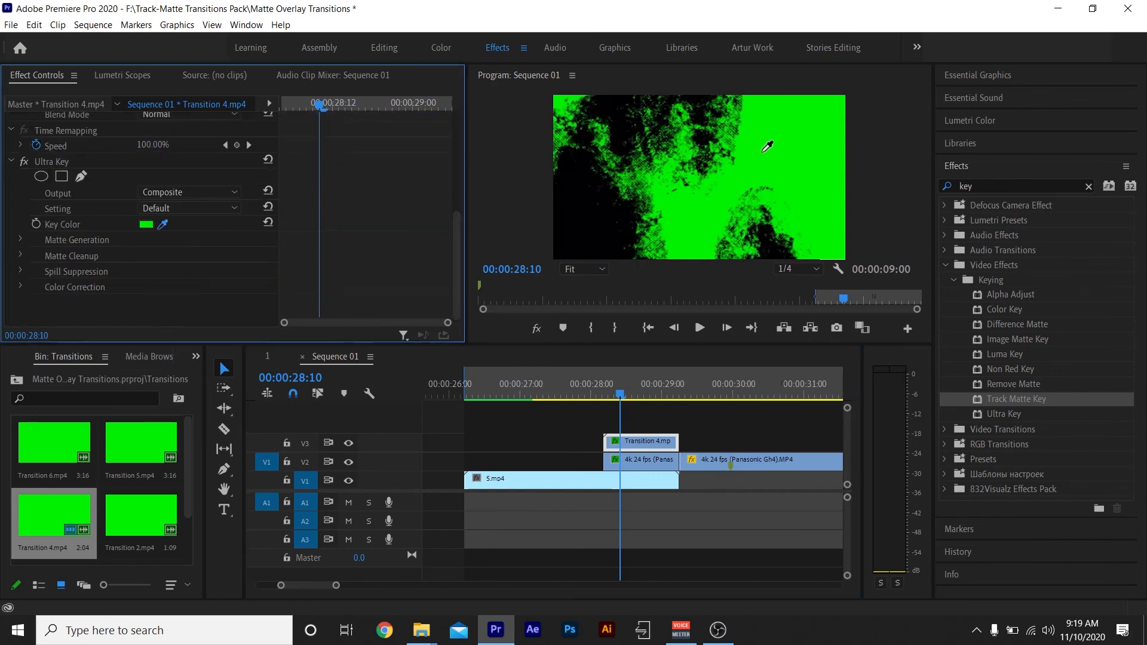
pyautogui.click(641, 460)
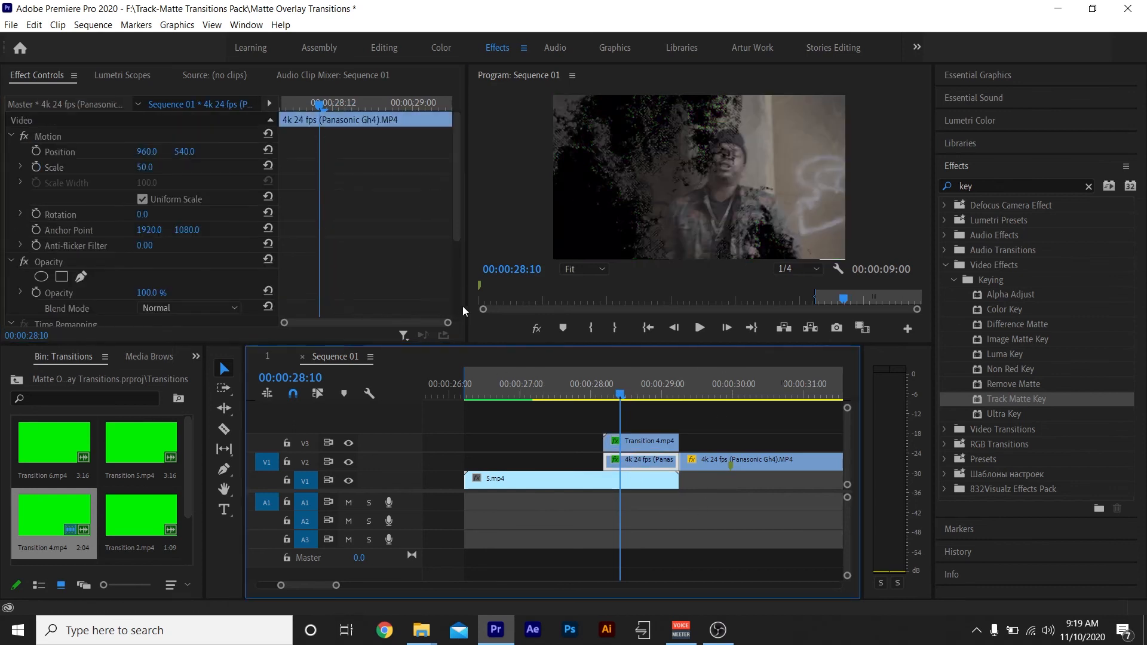
pyautogui.scroll(-3)
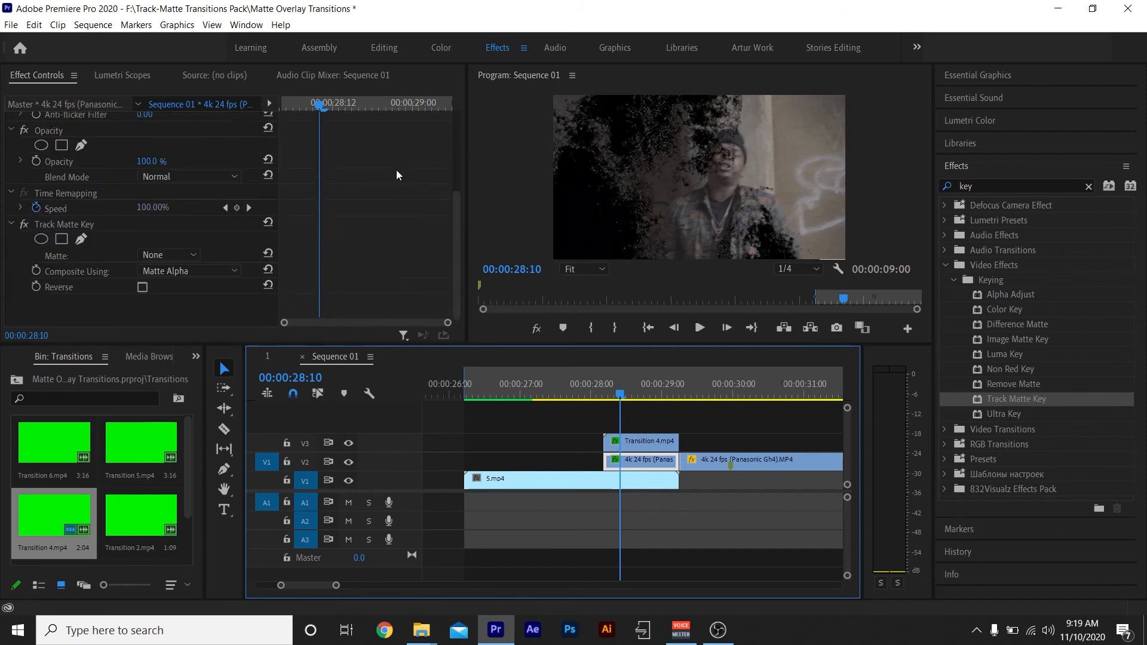
pyautogui.click(169, 253)
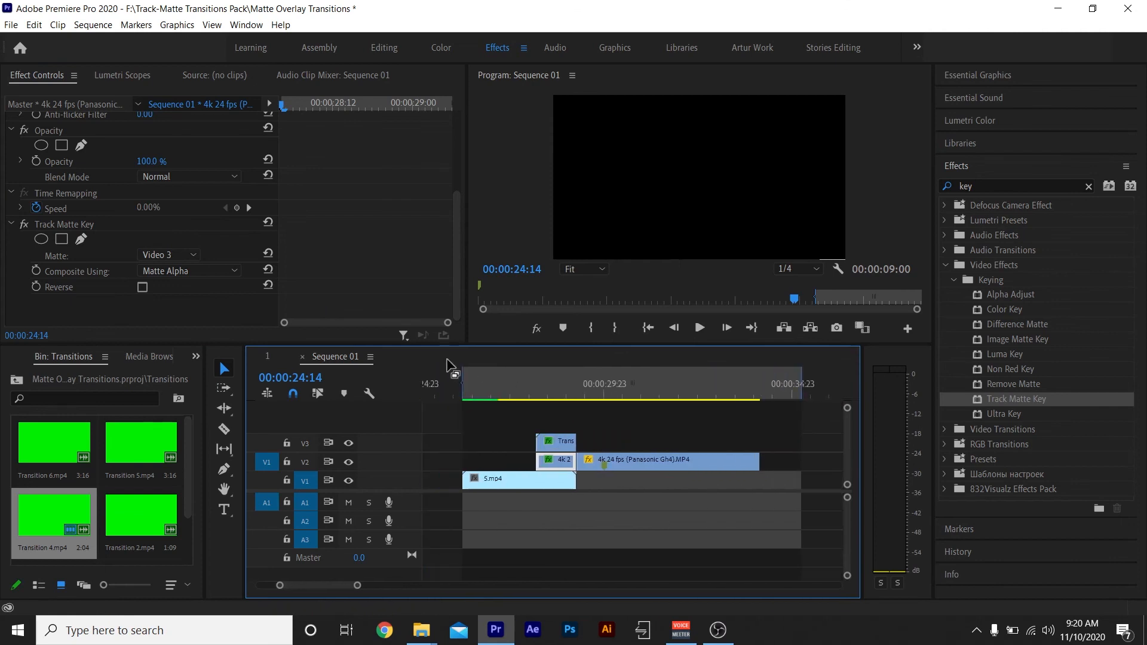
pyautogui.click(698, 327)
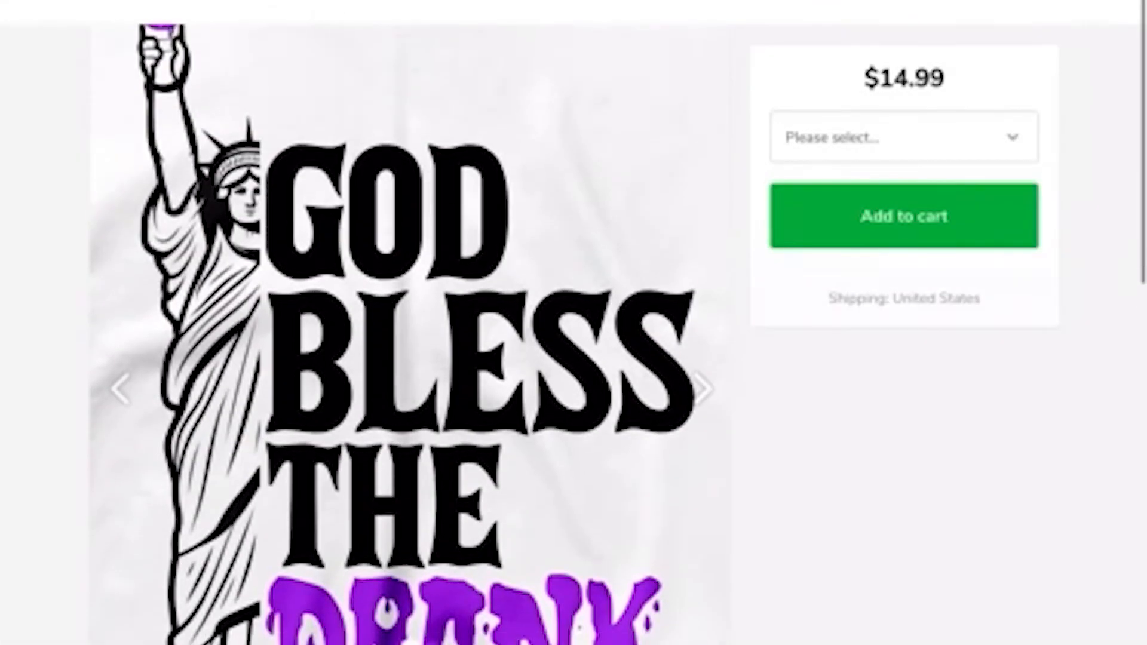
# - Scroll the $14.99 God Bless The Drank shirt page in the Sellfy store
pyautogui.scroll(-3)
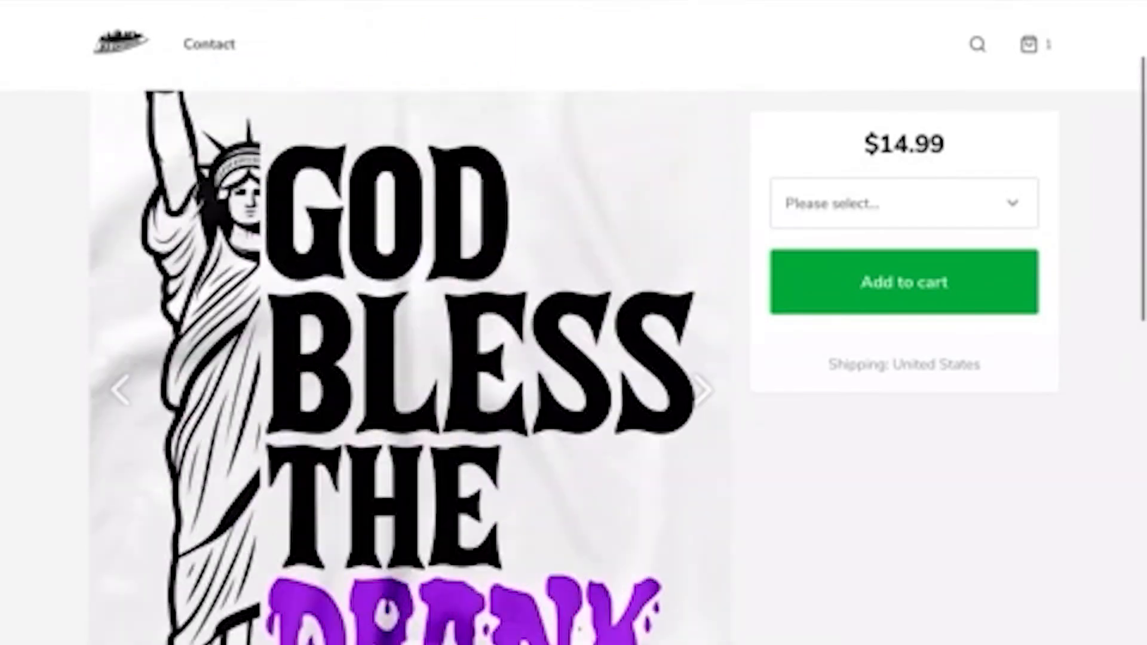